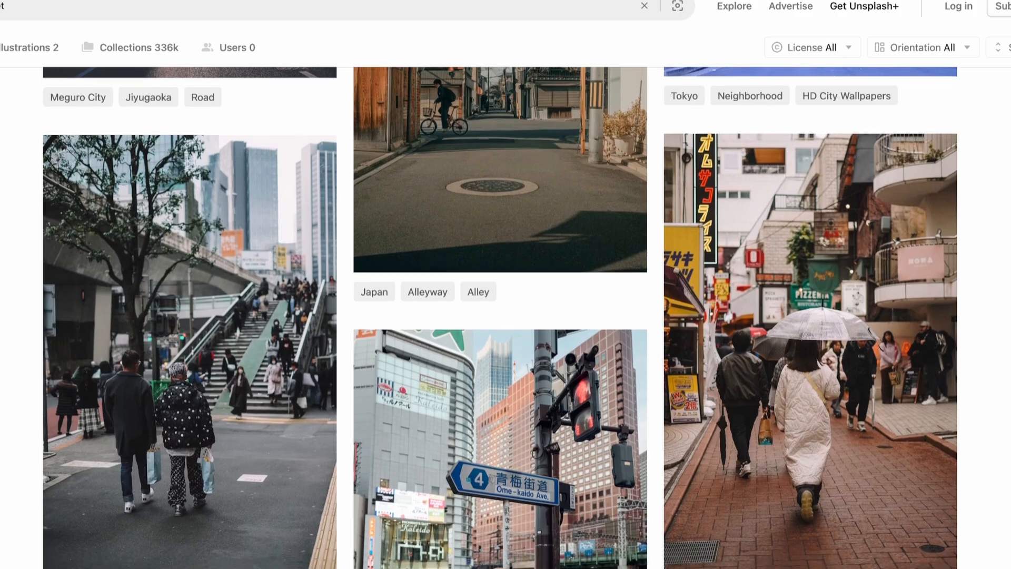
# Browse further down the Unsplash results for Japanese street and alley reference photos
pyautogui.scroll(-3)
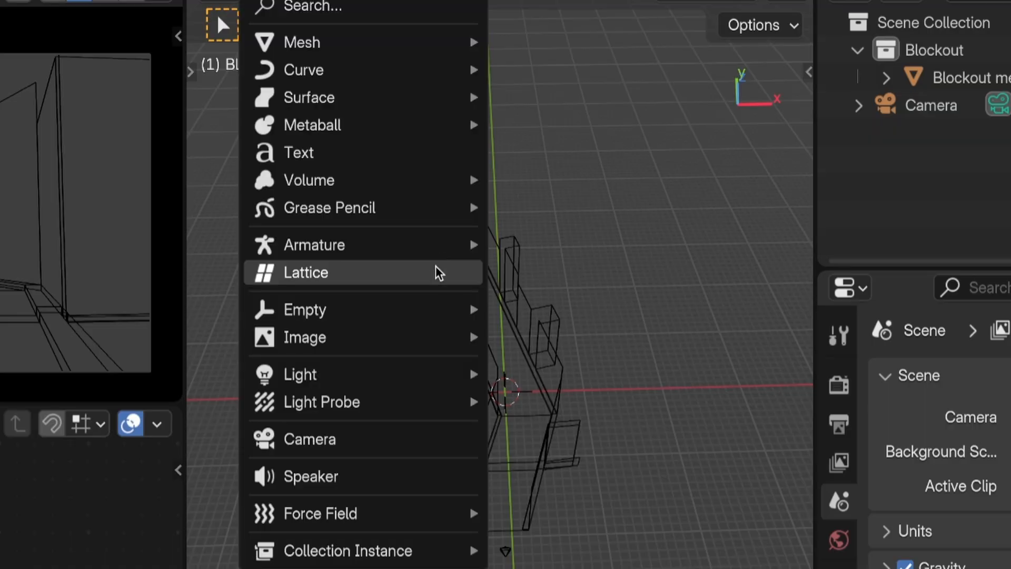
# Choose a new object type from the Add menu for the alley blockout
pyautogui.click(305, 337)
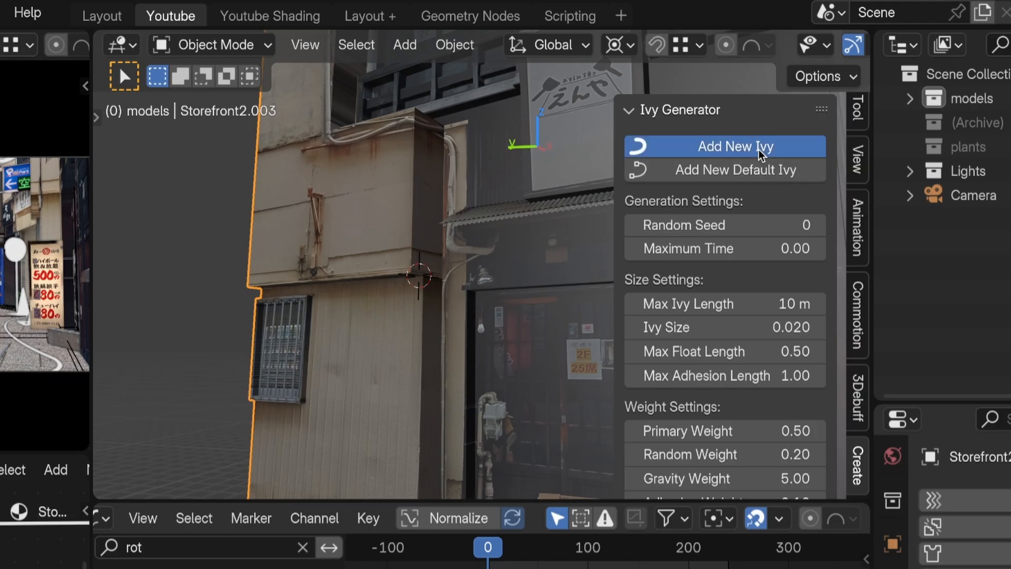
# Grow new ivy on the storefront building with the Ivy Generator
pyautogui.click(735, 147)
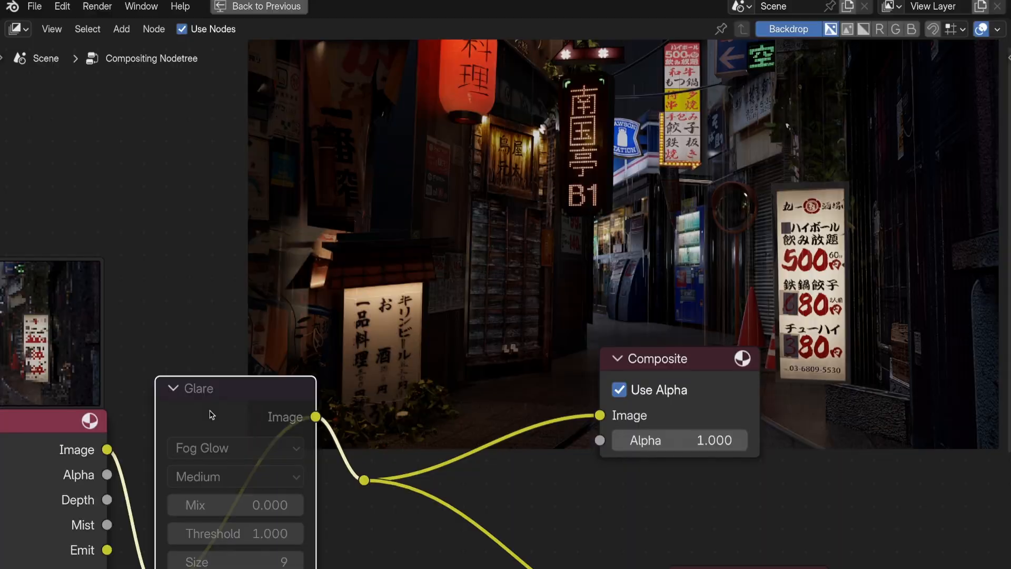
# Unmute the Fog Glow glare node so the effect applies again
pyautogui.click(200, 388)
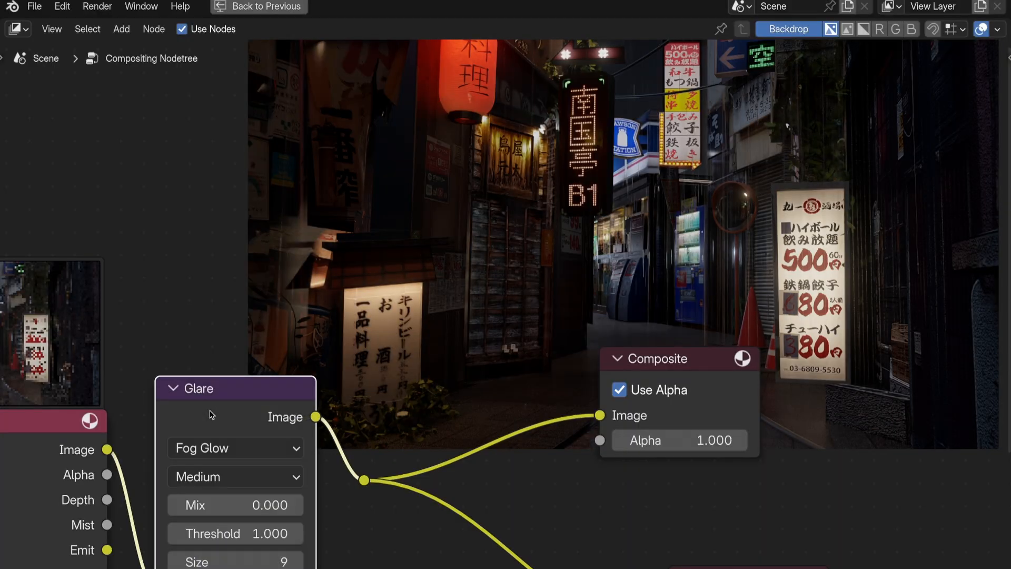
pyautogui.click(350, 8)
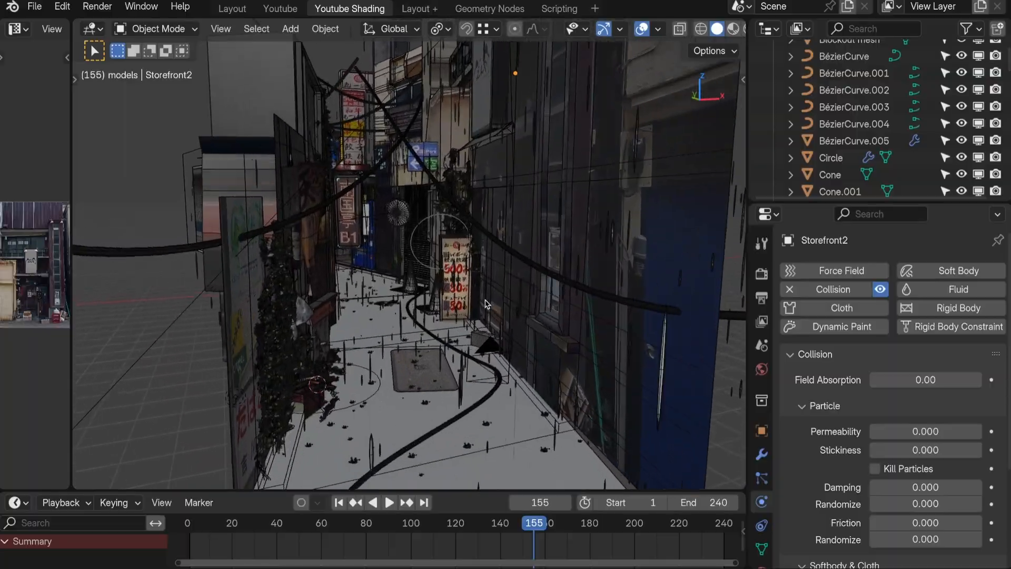
# Play back the camera animation travelling down the alley
pyautogui.click(389, 503)
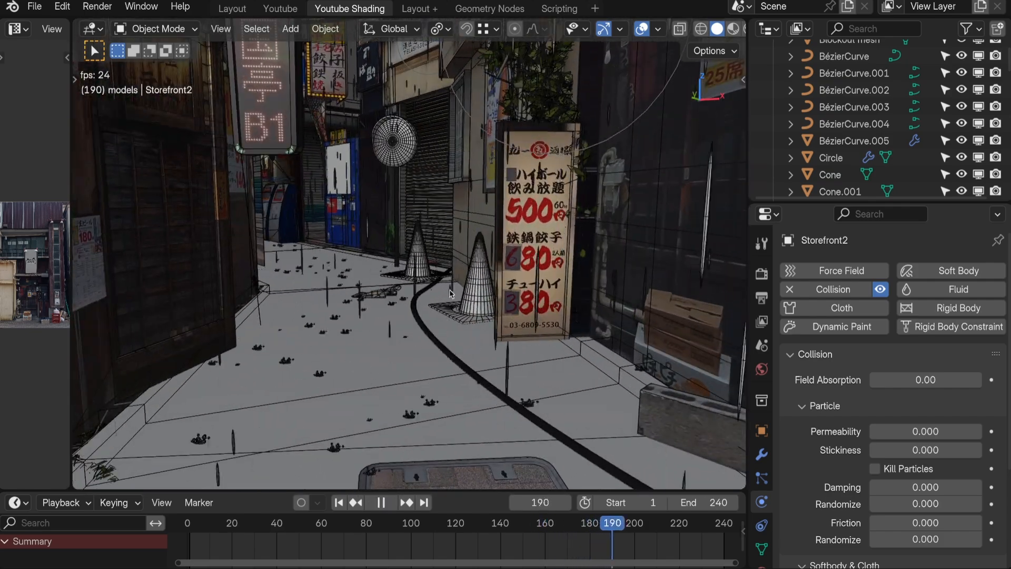